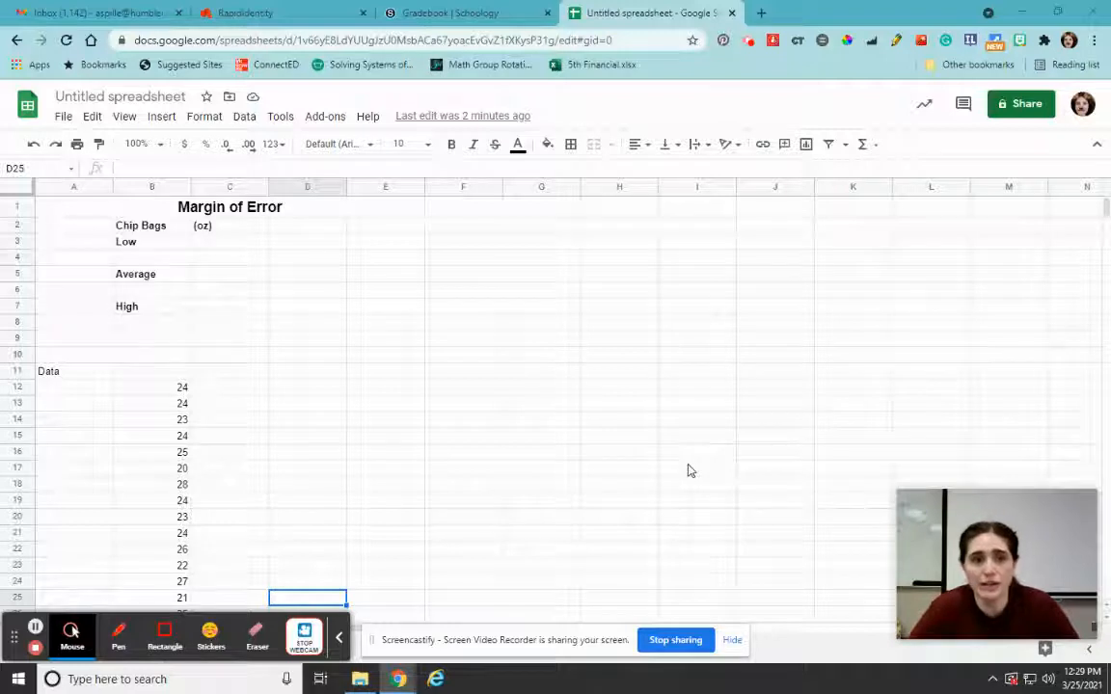
mouse_move(675, 459)
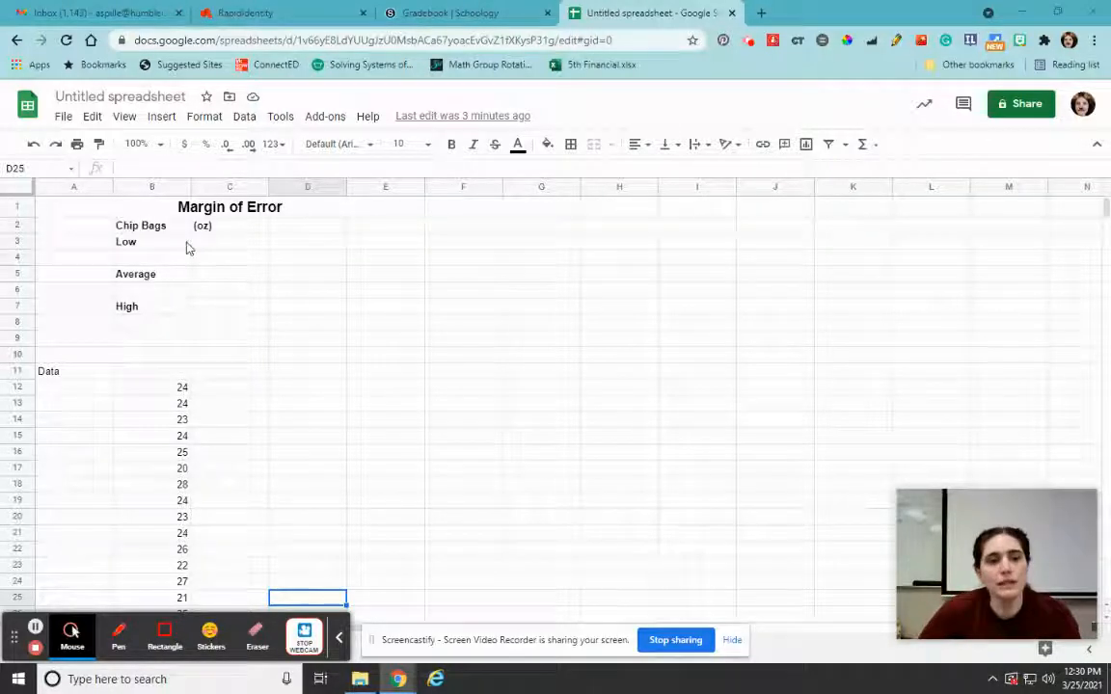
mouse_move(222, 226)
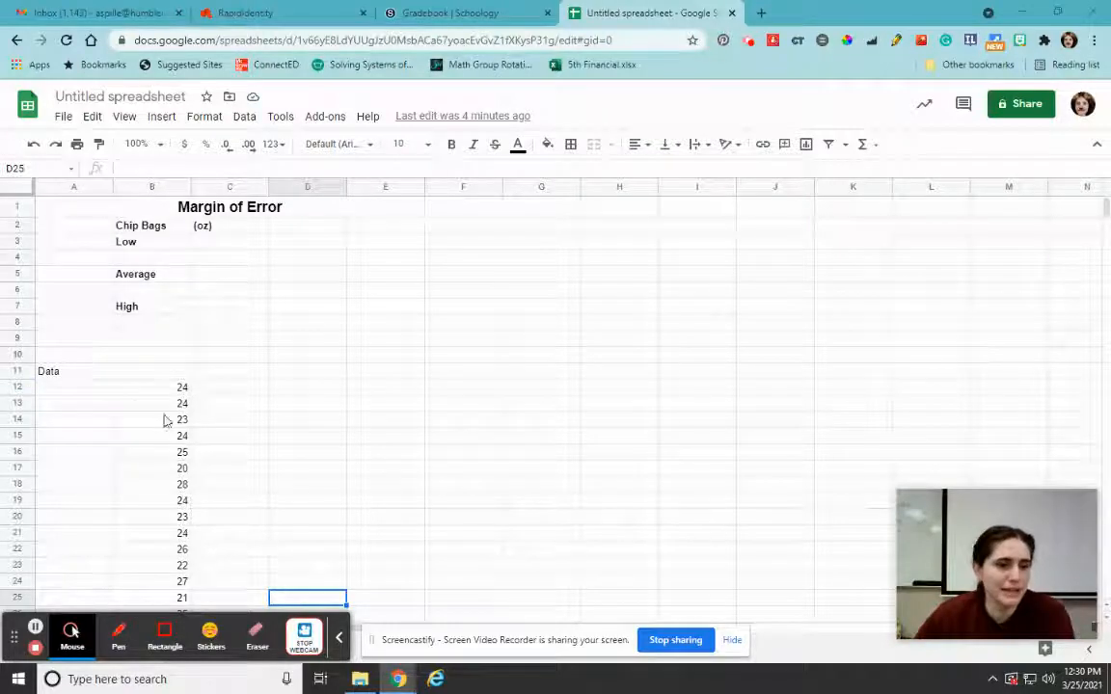
Average the fifteen chip-bag weights in B12:B26 and put the result, 24, beside Average in C5.
scroll(down, 3)
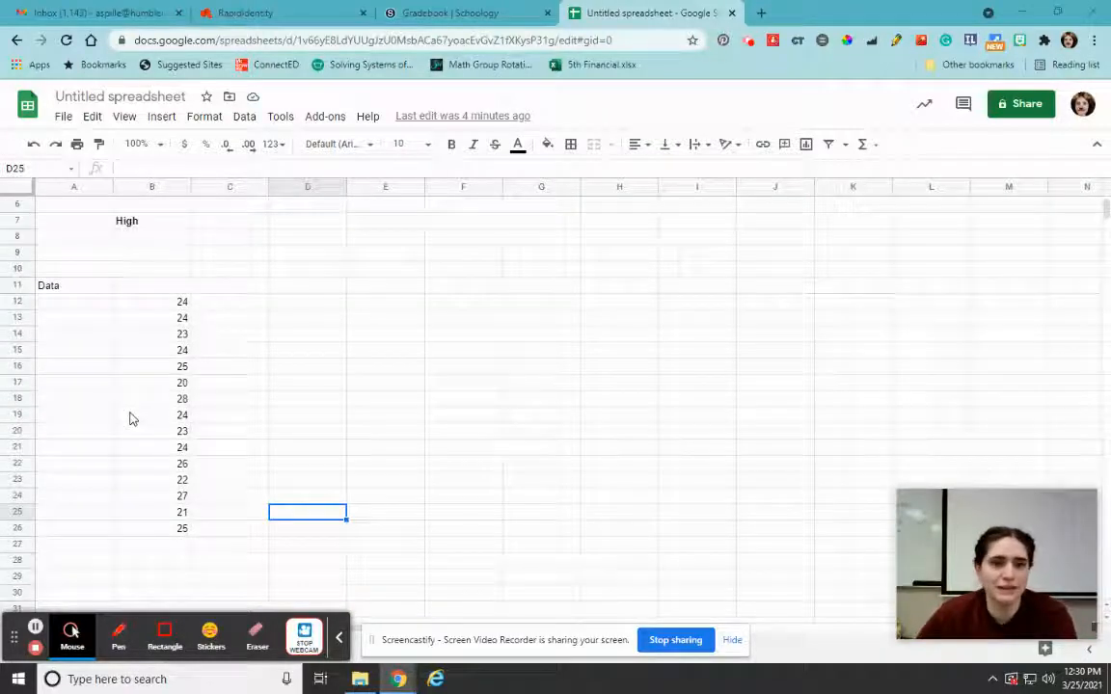
mouse_move(163, 570)
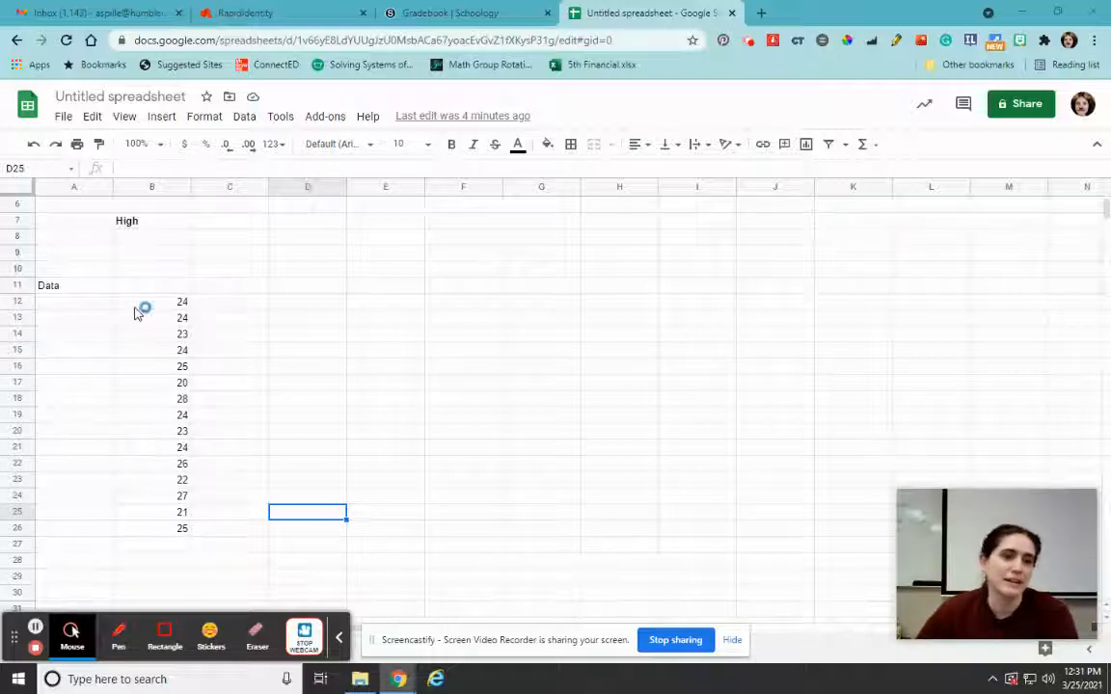
scroll(up, 3)
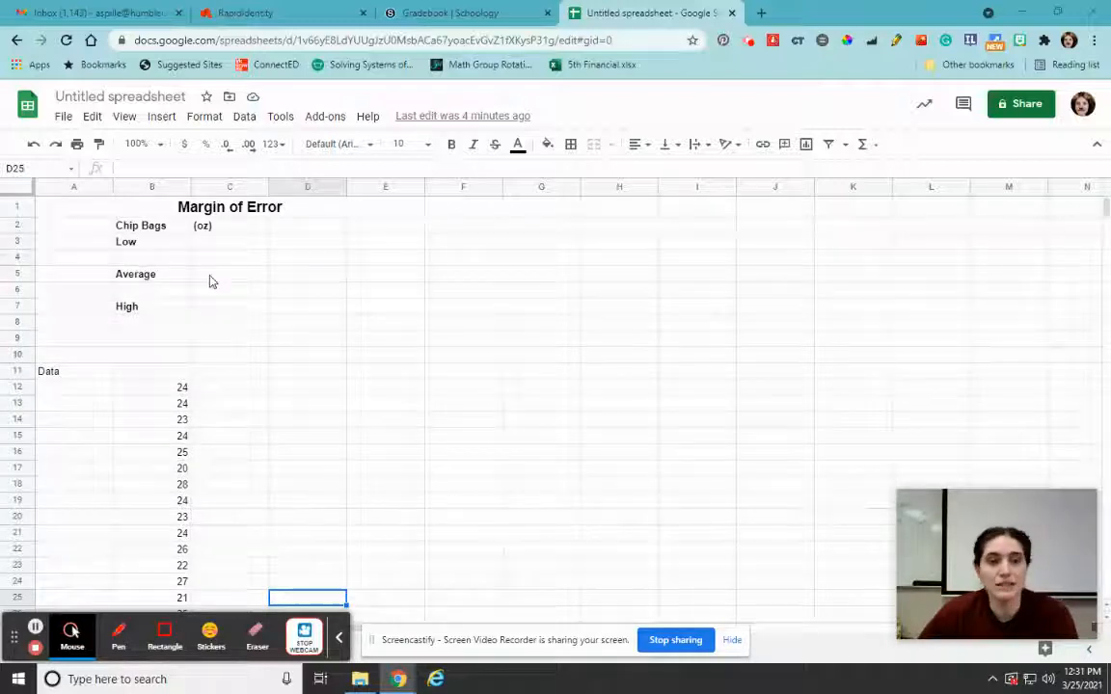
mouse_move(204, 405)
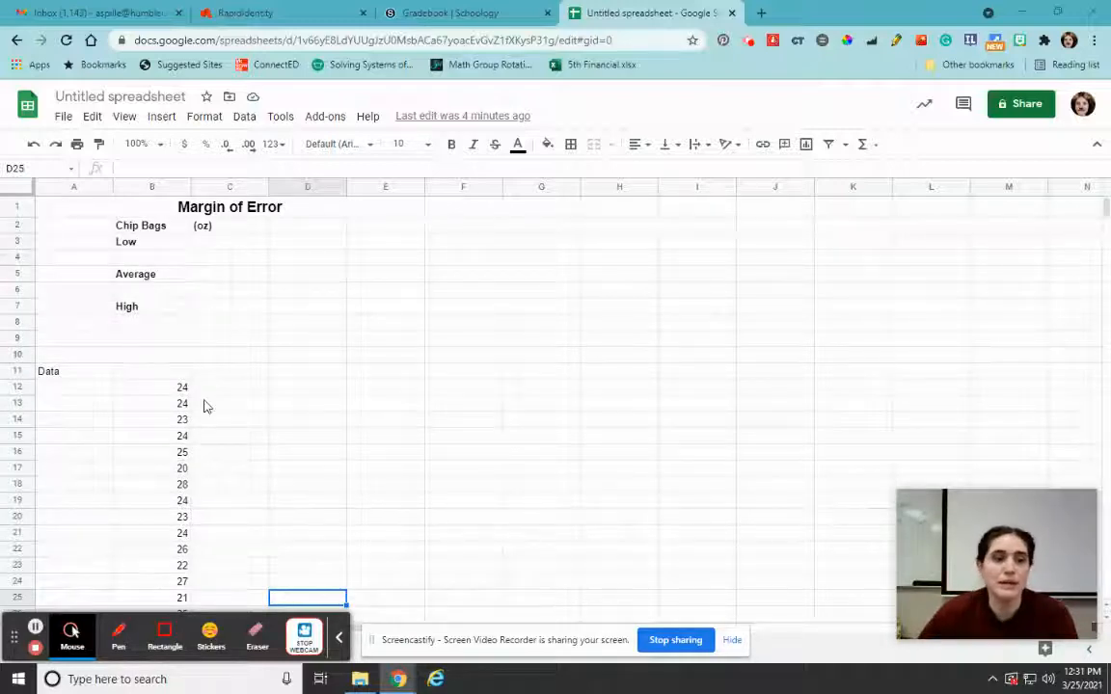
scroll(down, 3)
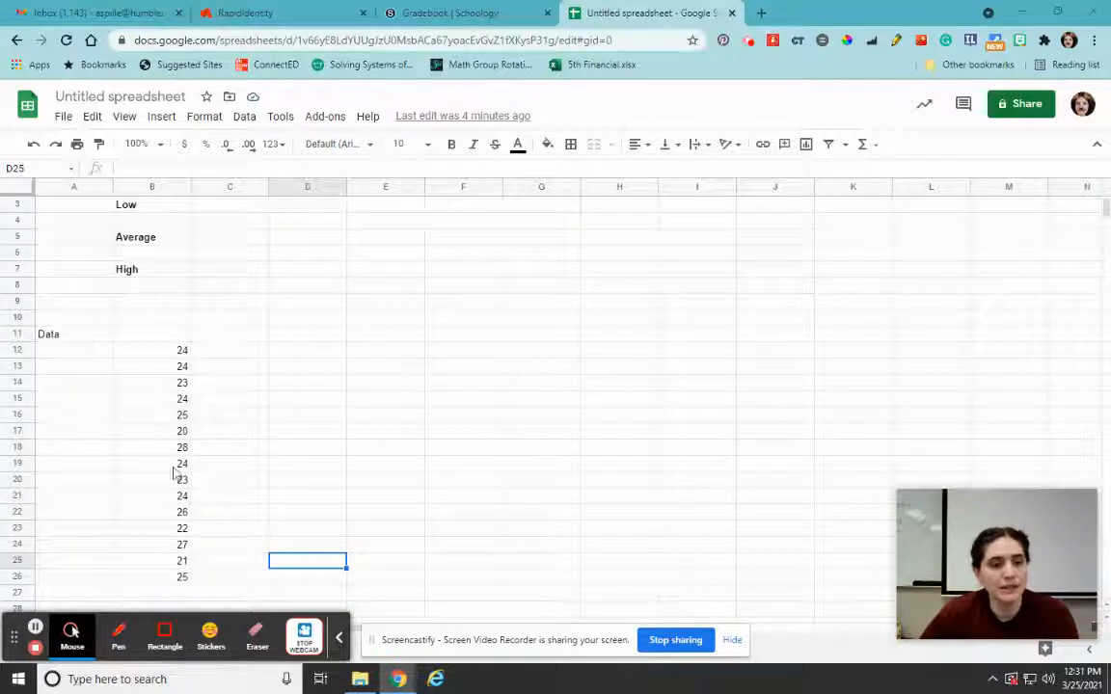
mouse_move(299, 570)
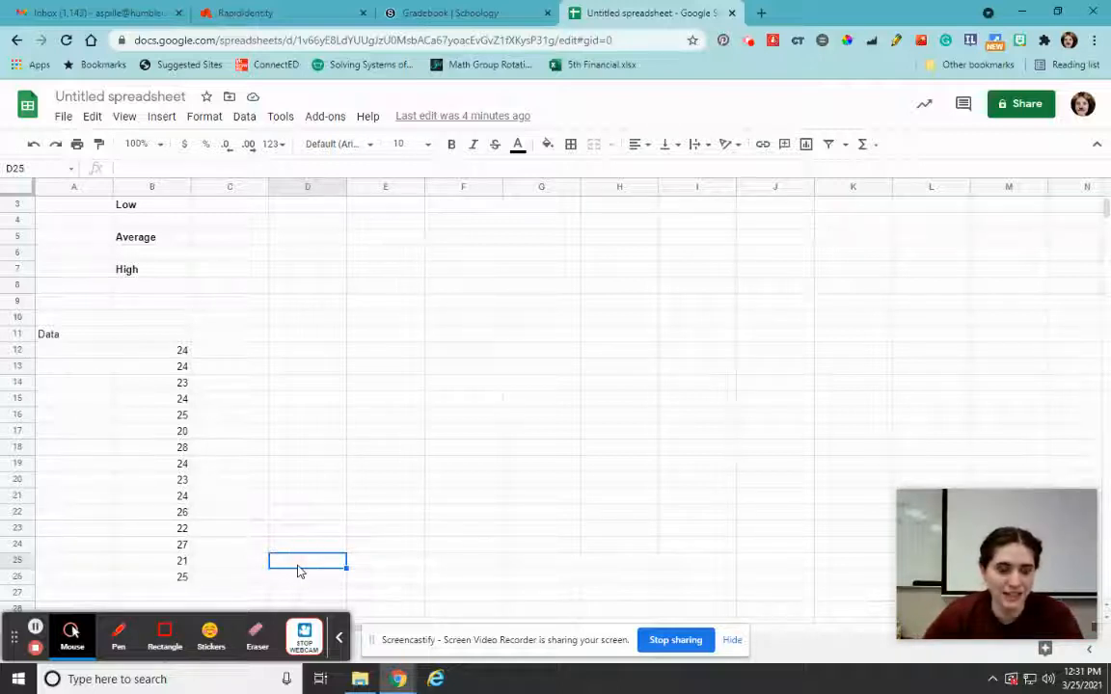
mouse_move(329, 554)
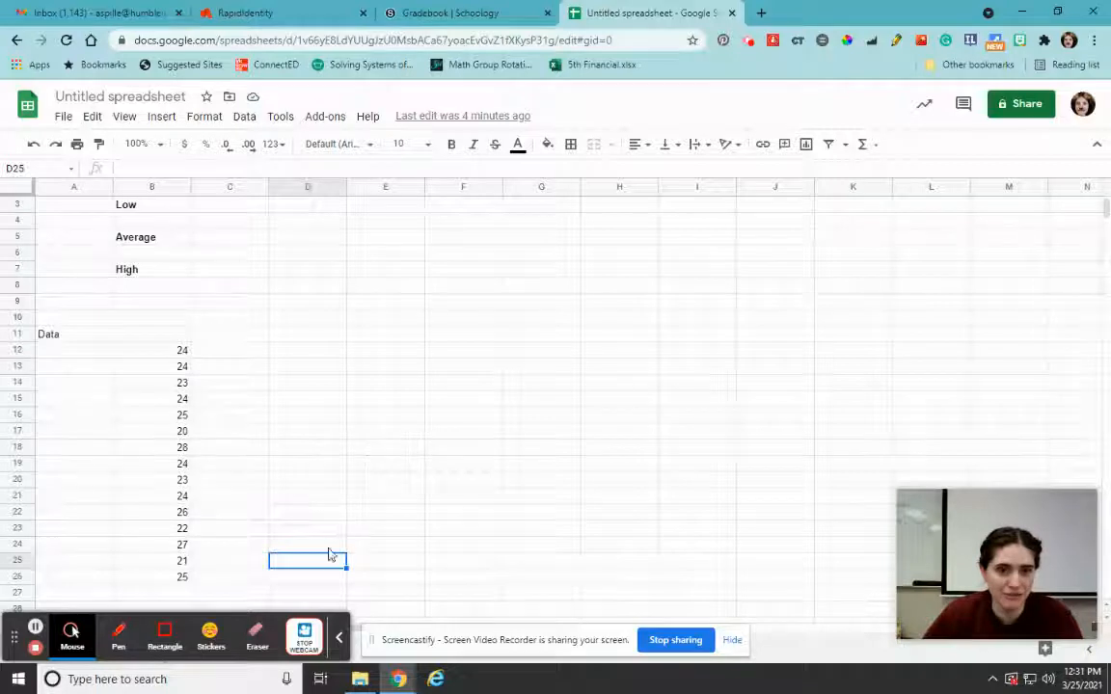
text(=)
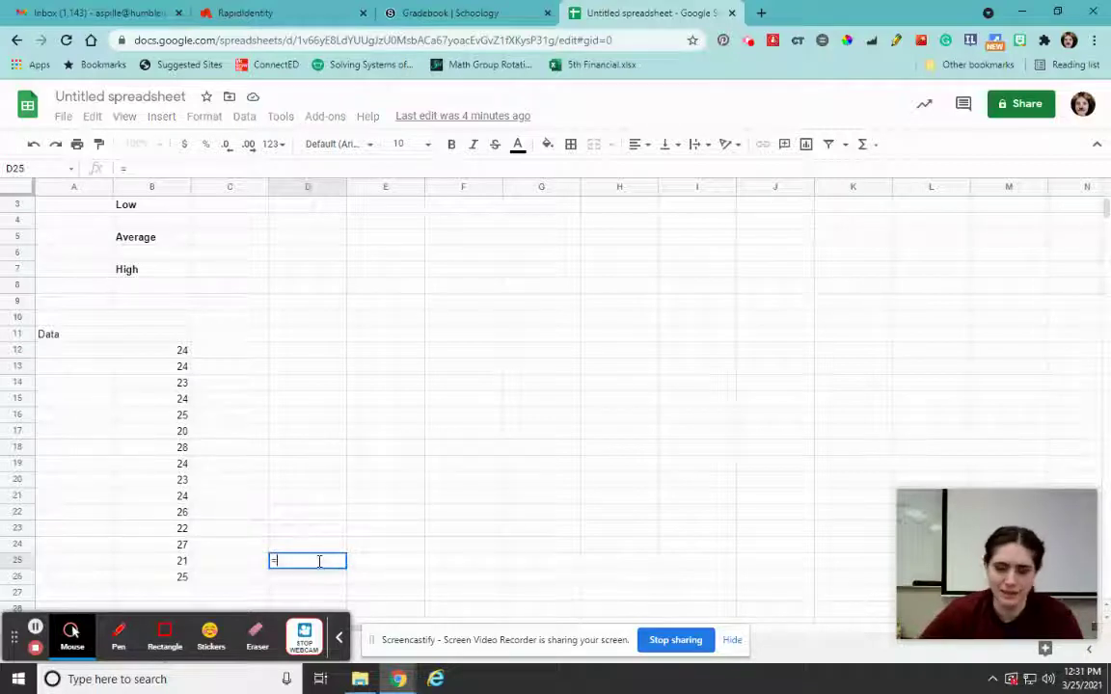
text(average(B12)
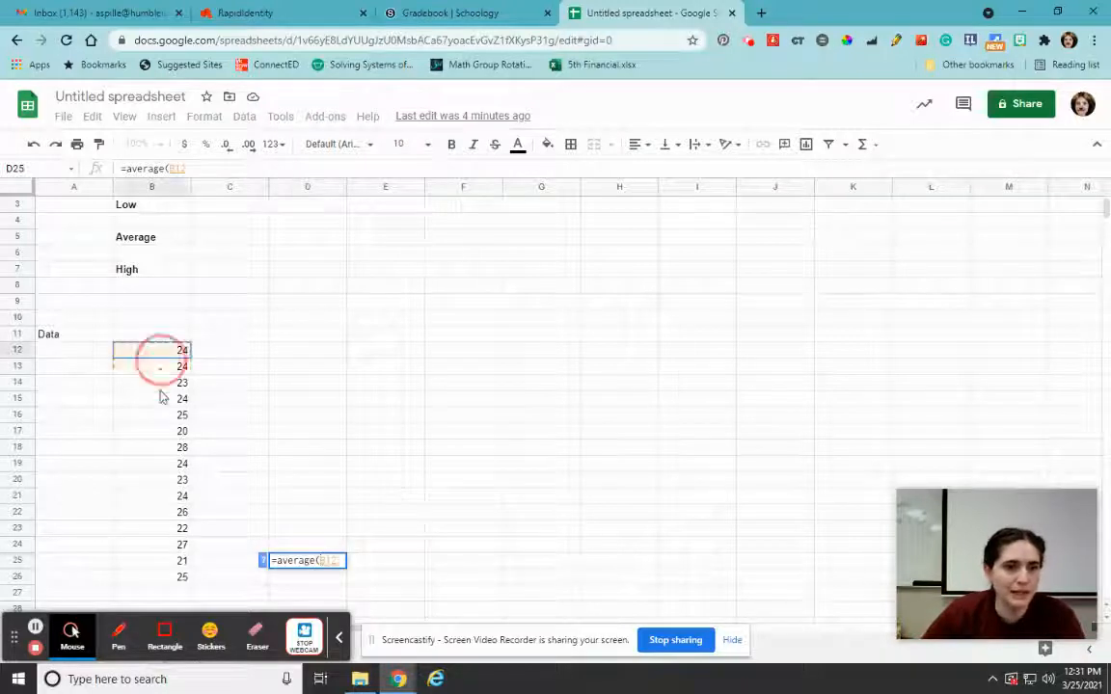
drag(151, 350, 152, 575)
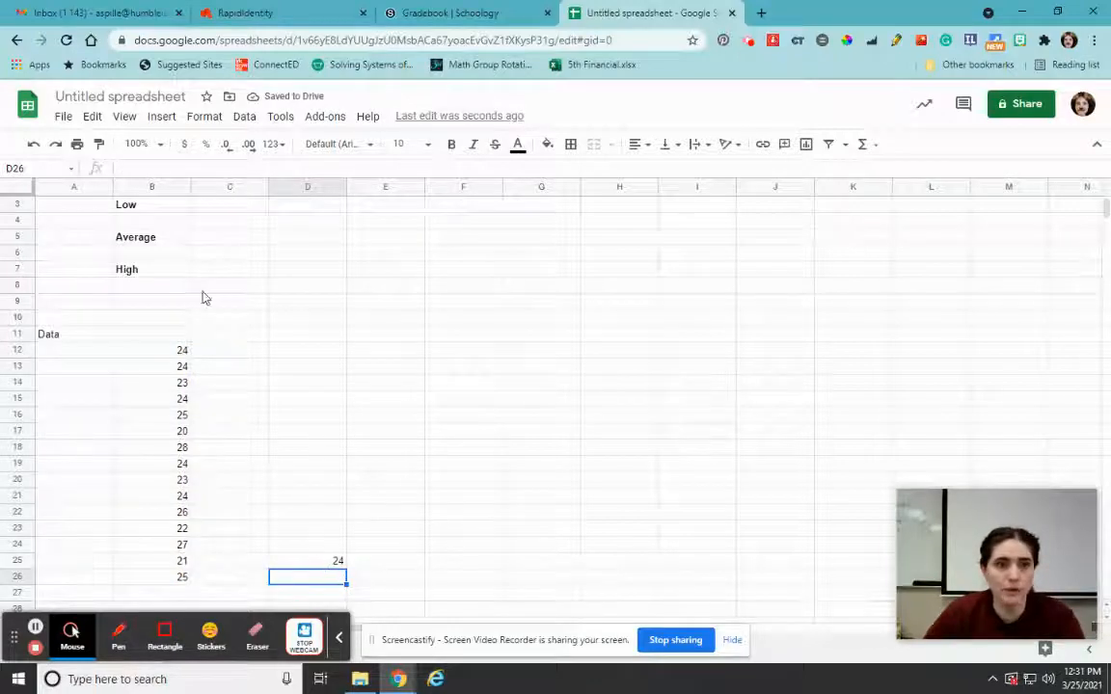
click(229, 236)
text(24)
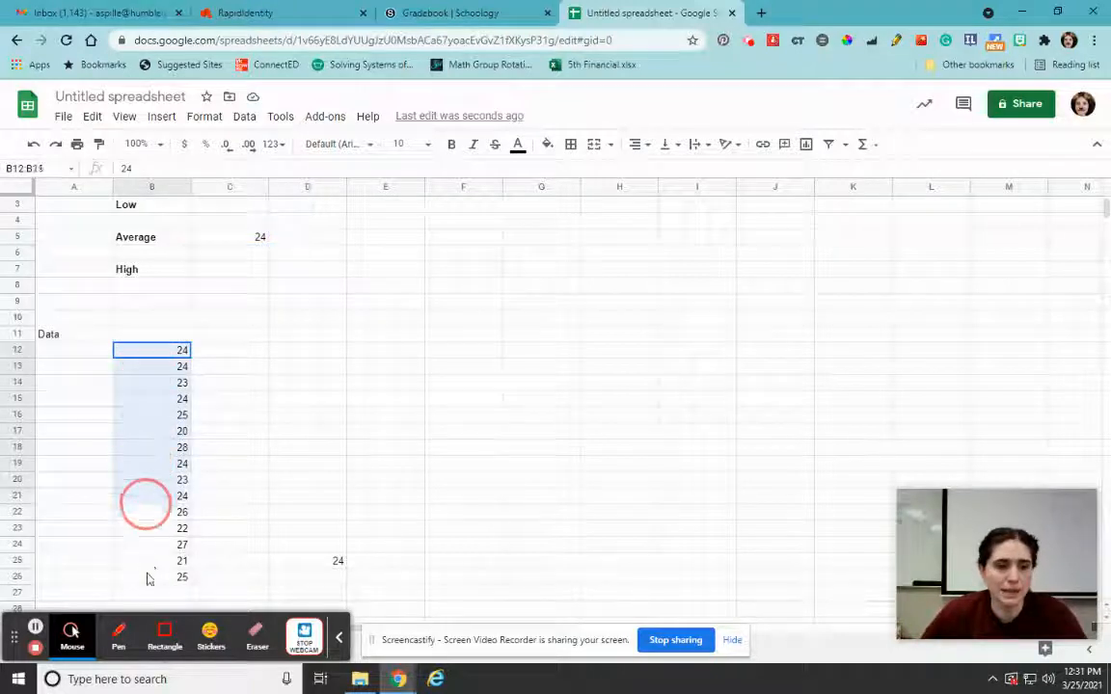
Sort range B12:B26 by column B, A→Z, so weights run 20 to 28.
drag(151, 349, 152, 577)
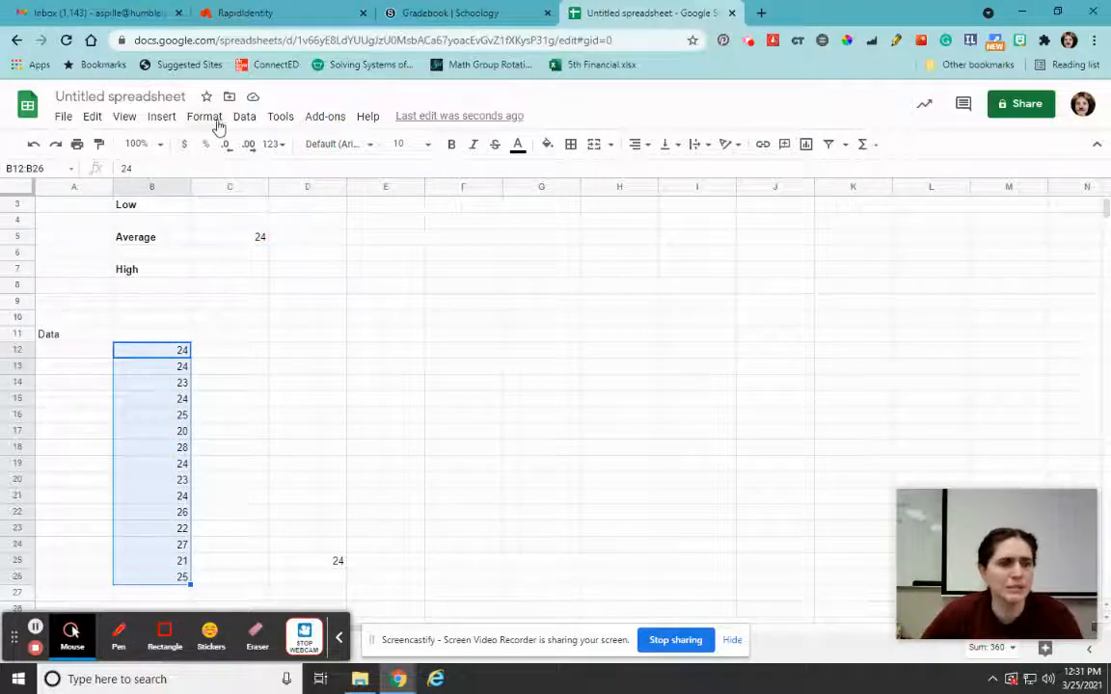
click(203, 115)
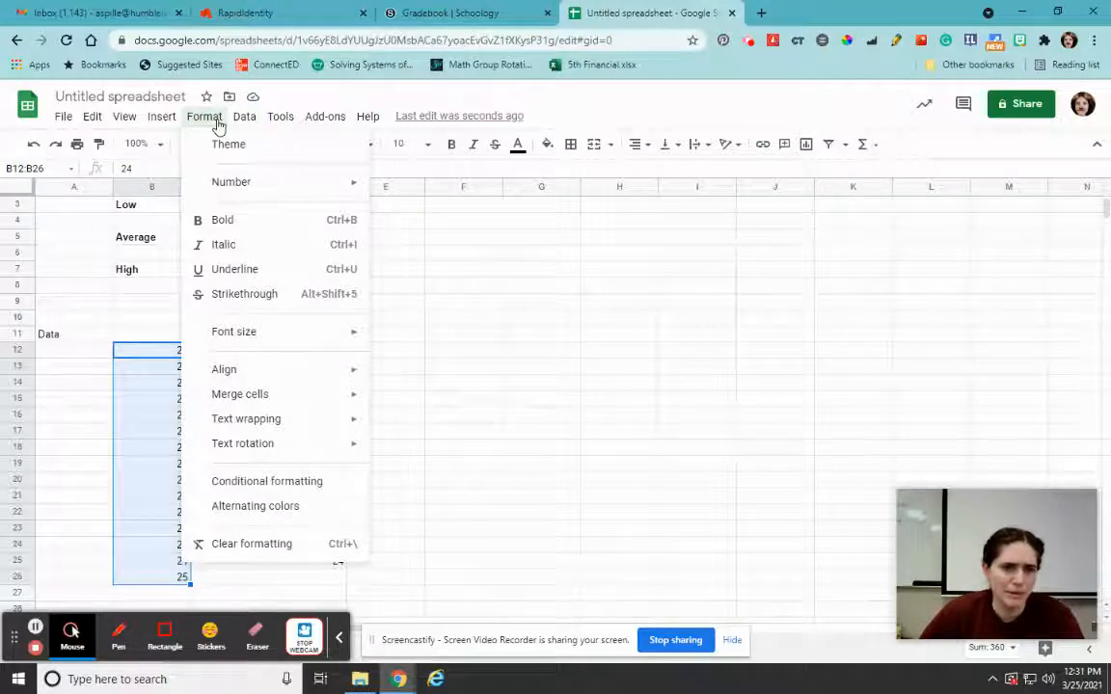
mouse_move(236, 123)
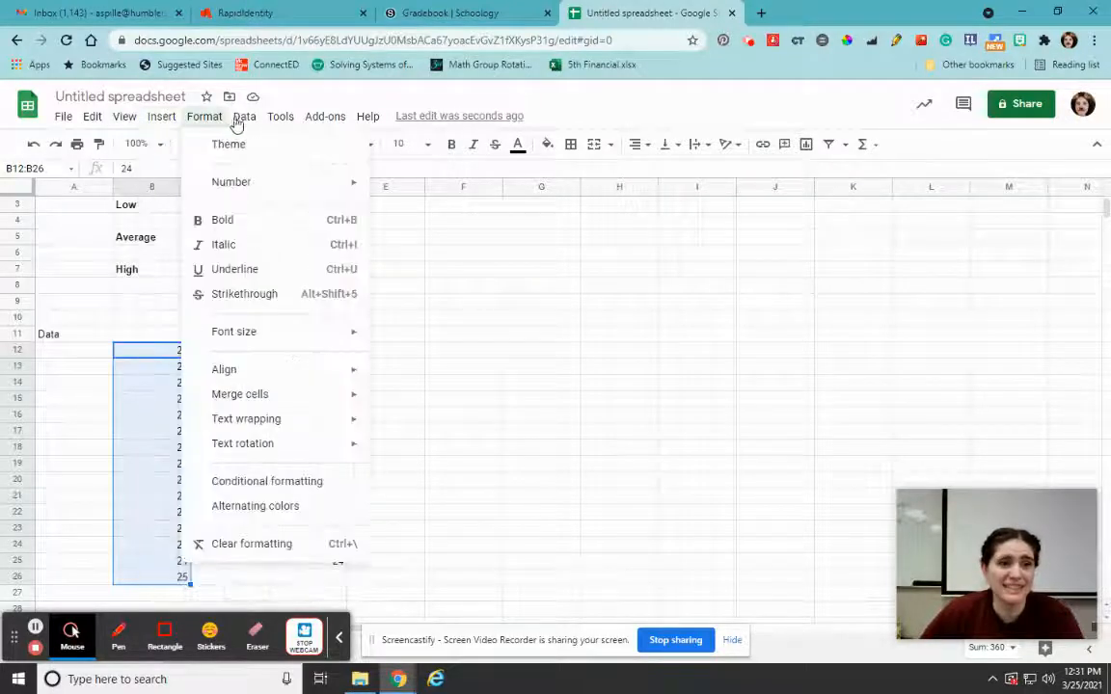
click(244, 116)
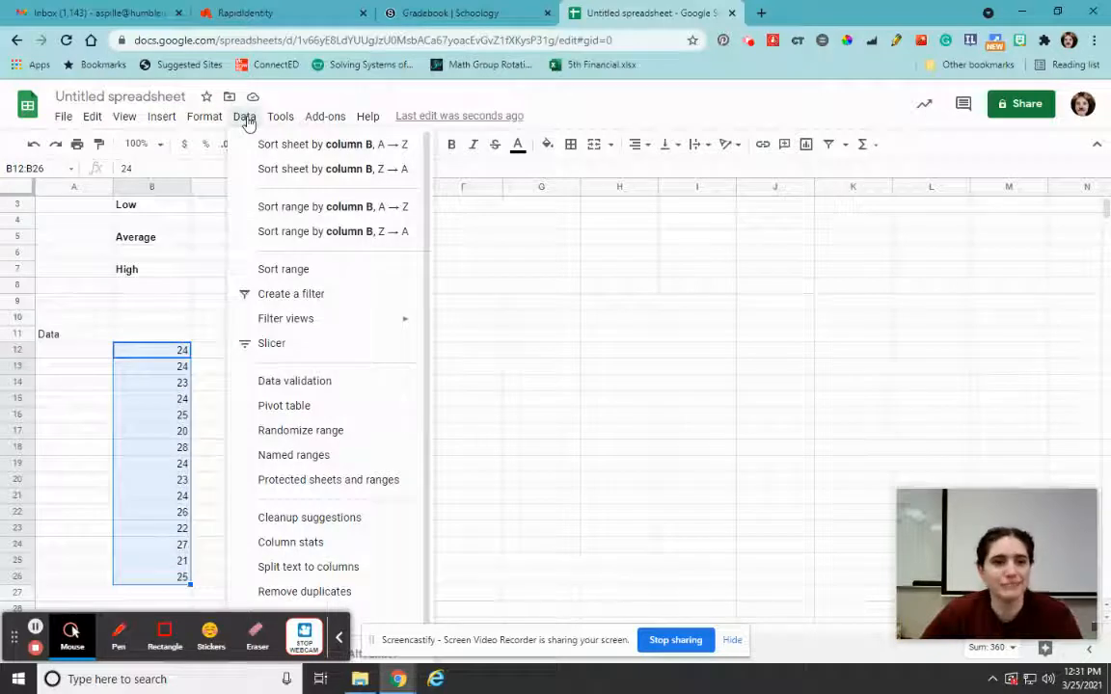
mouse_move(283, 269)
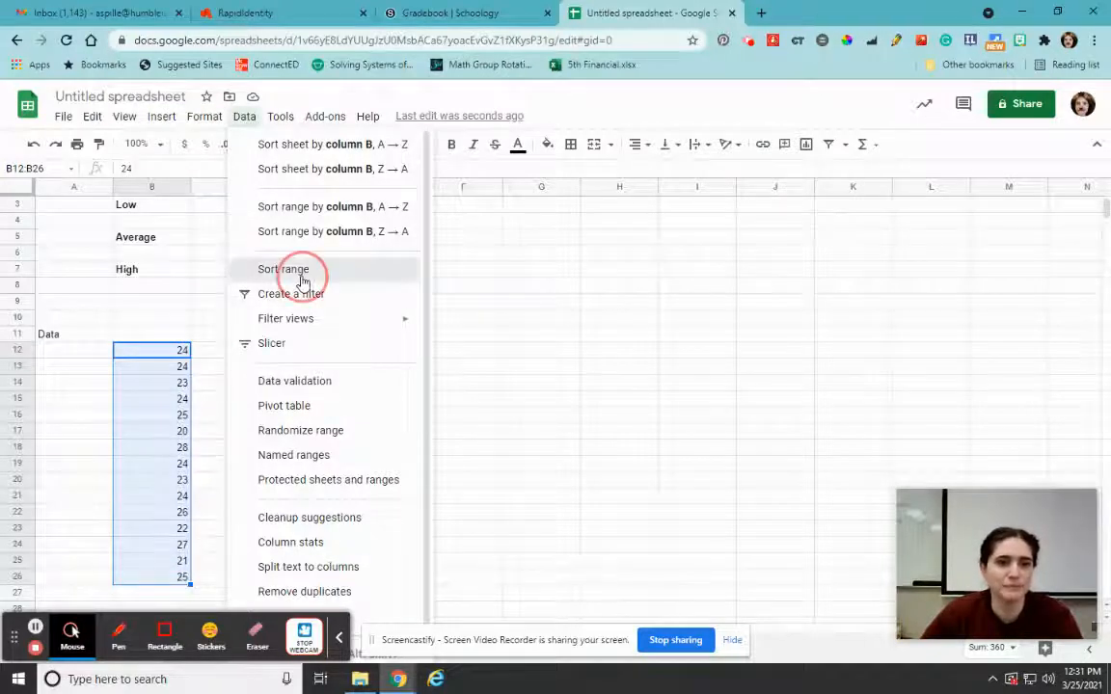
click(283, 269)
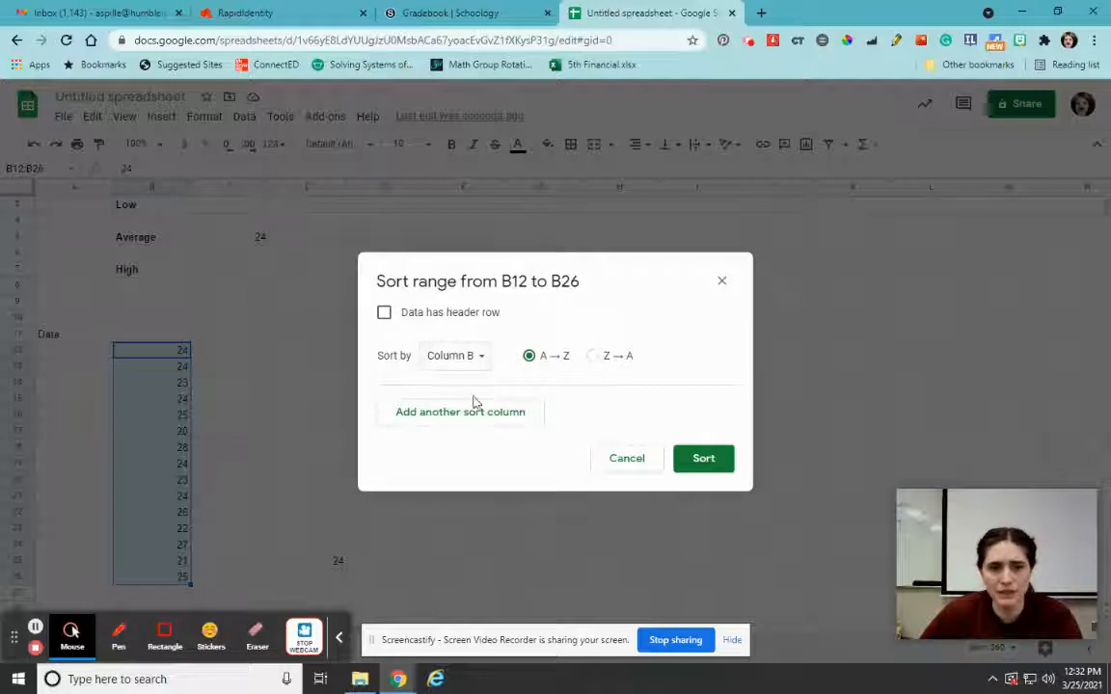
mouse_move(167, 340)
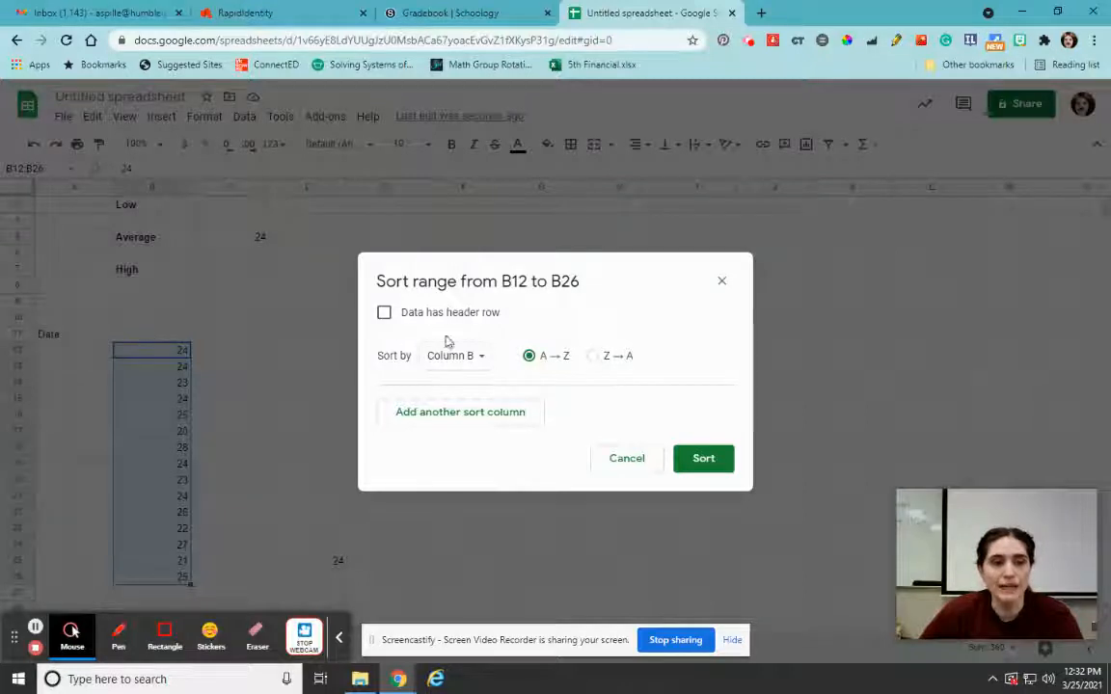
mouse_move(563, 380)
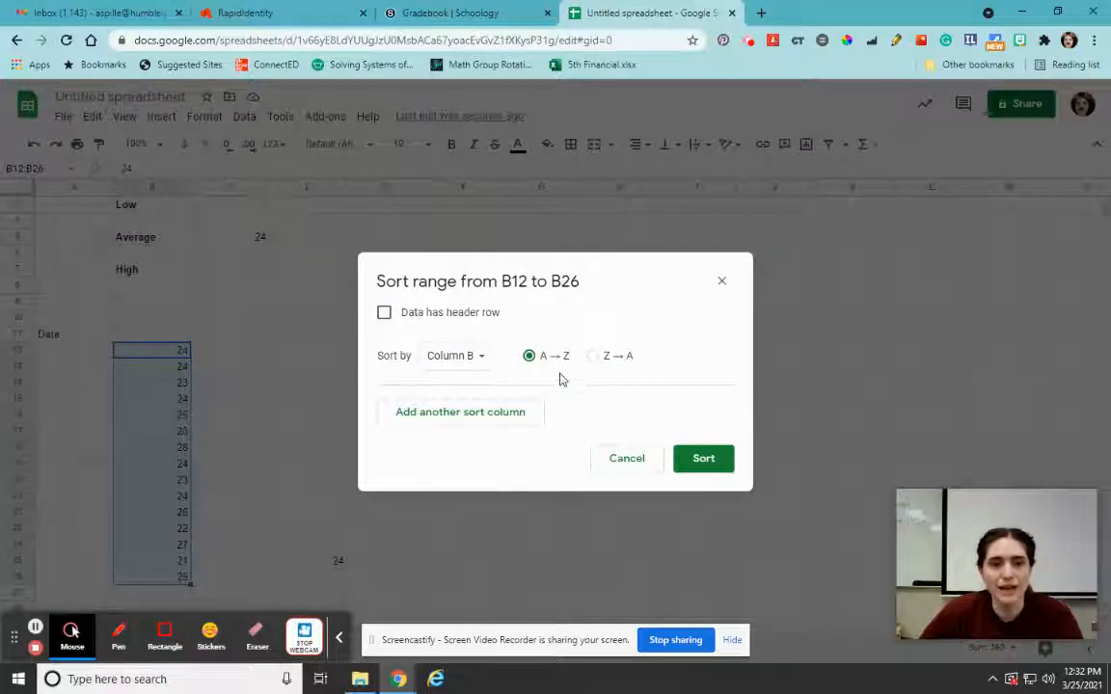
mouse_move(589, 400)
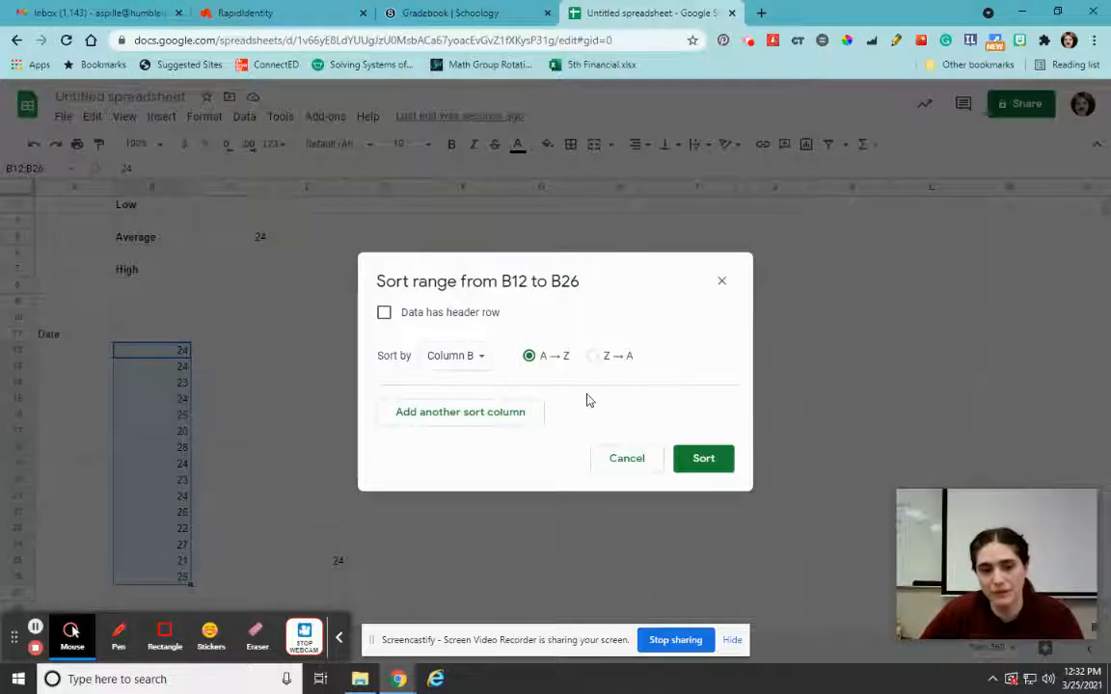
click(703, 458)
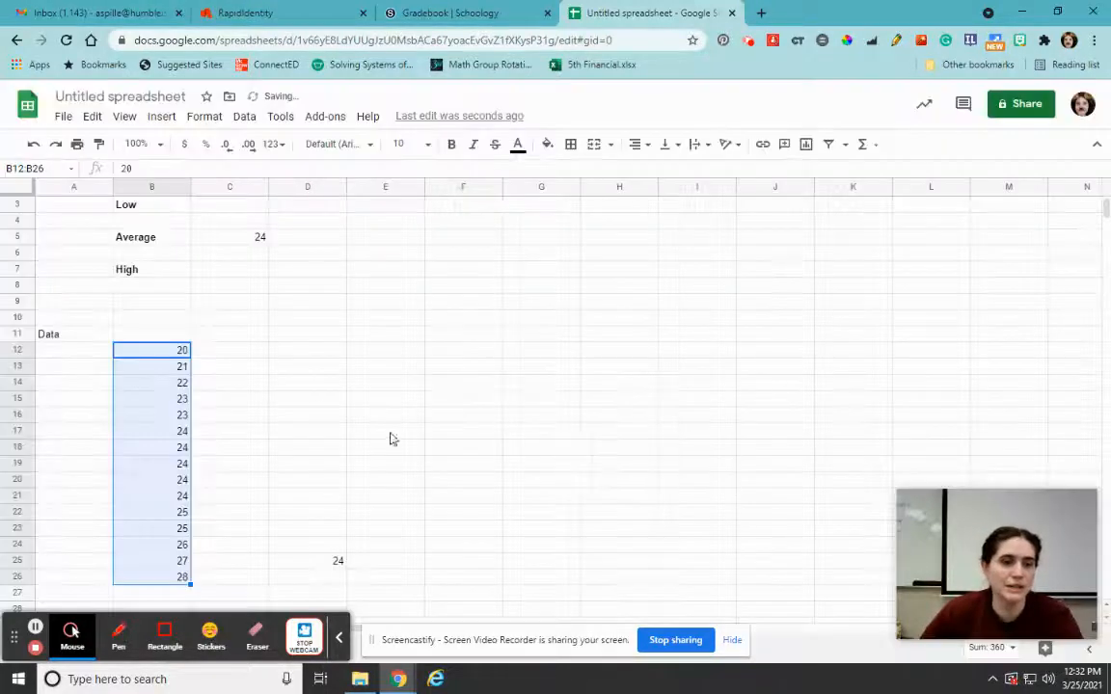
Enter 20 beside Low and 28 beside High, then start a D4 formula referencing C5.
click(308, 399)
text(28)
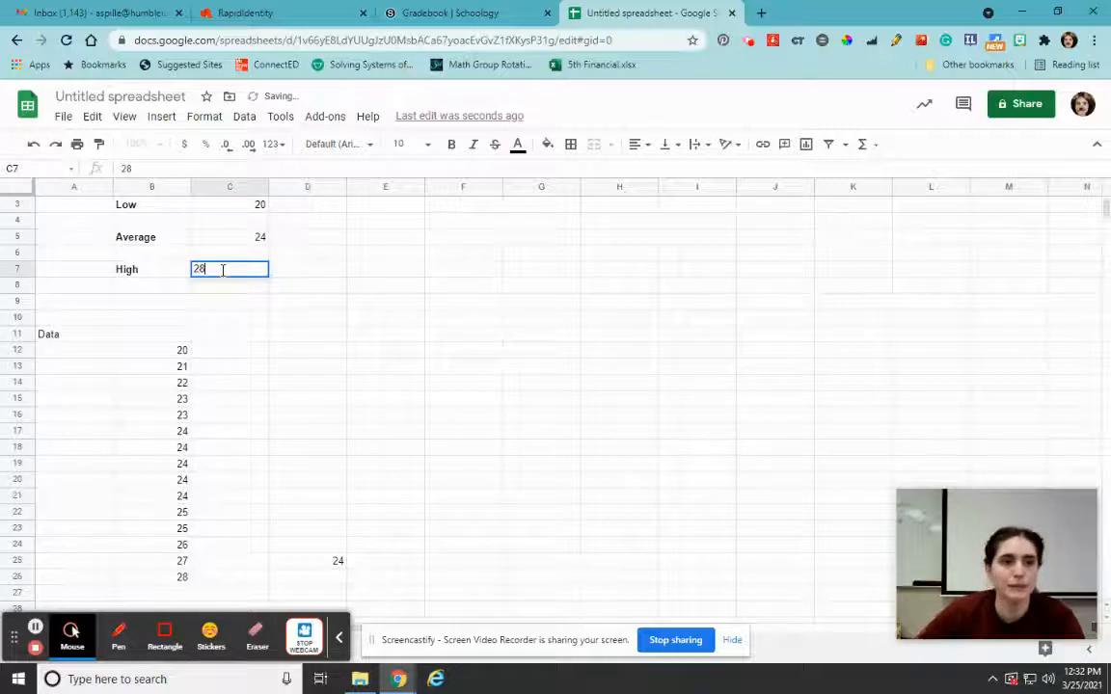
click(308, 354)
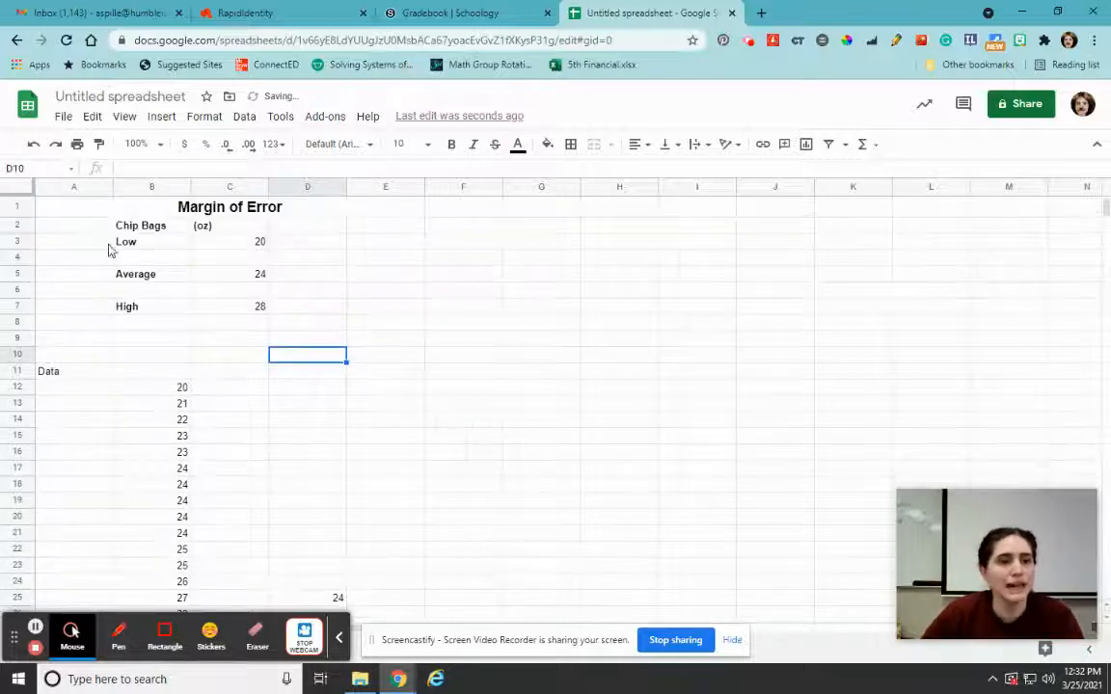
click(306, 257)
text(=C5)
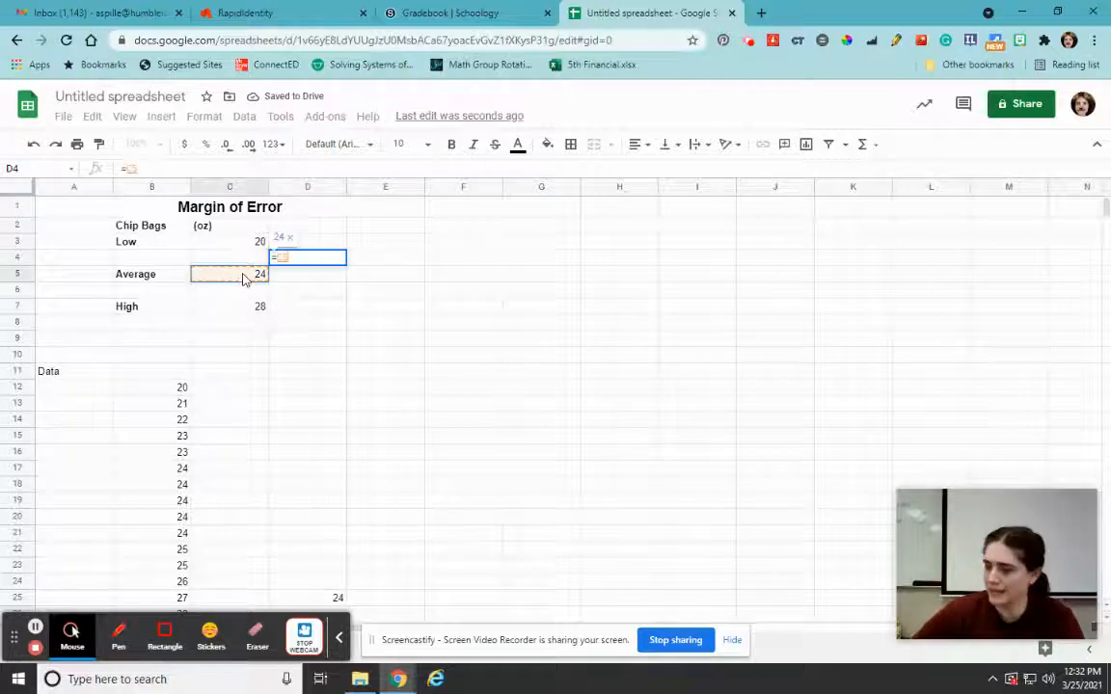
click(230, 241)
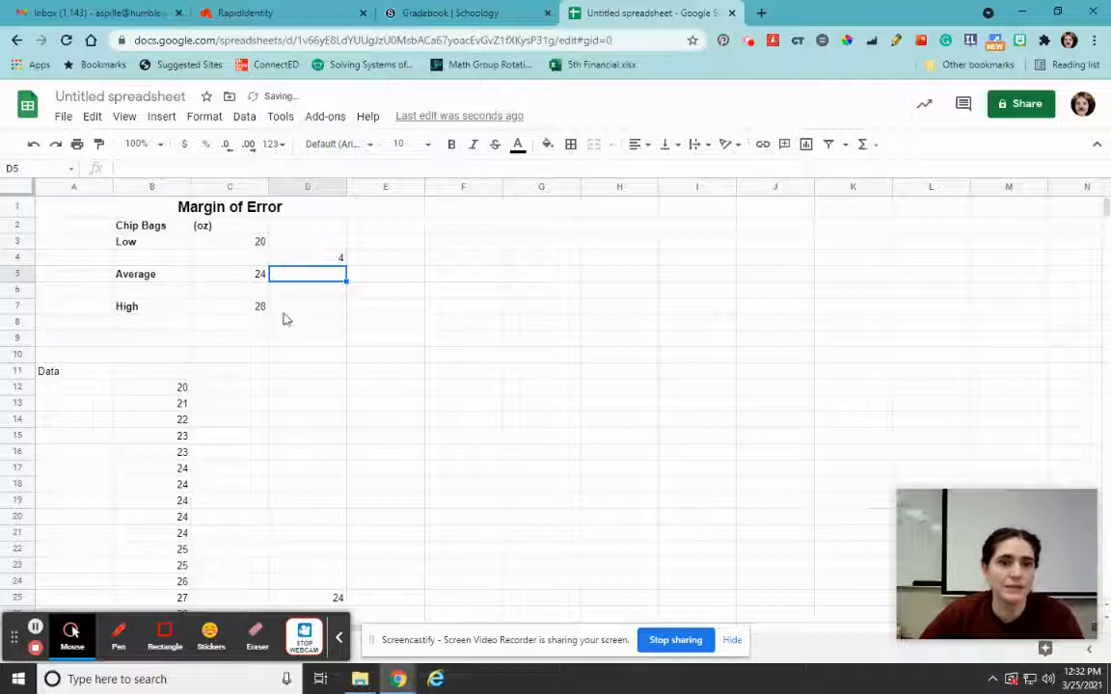
Complete =C5-C3 in D4 and =C7-C5 in D6, both showing 4.
key(enter)
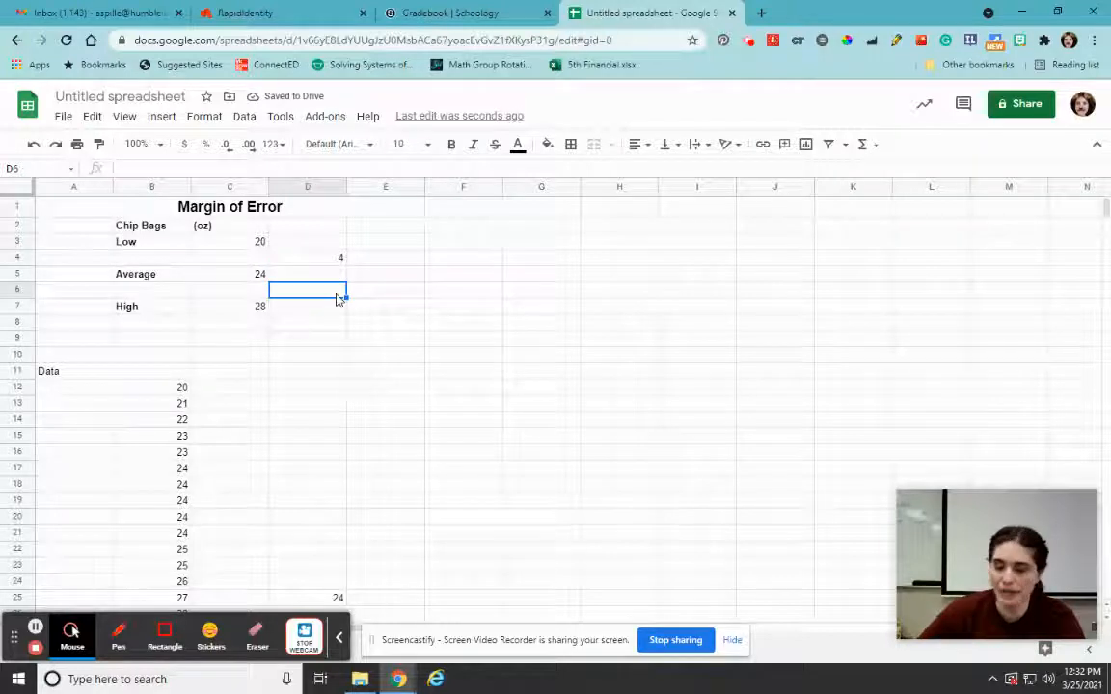
text(=C7-)
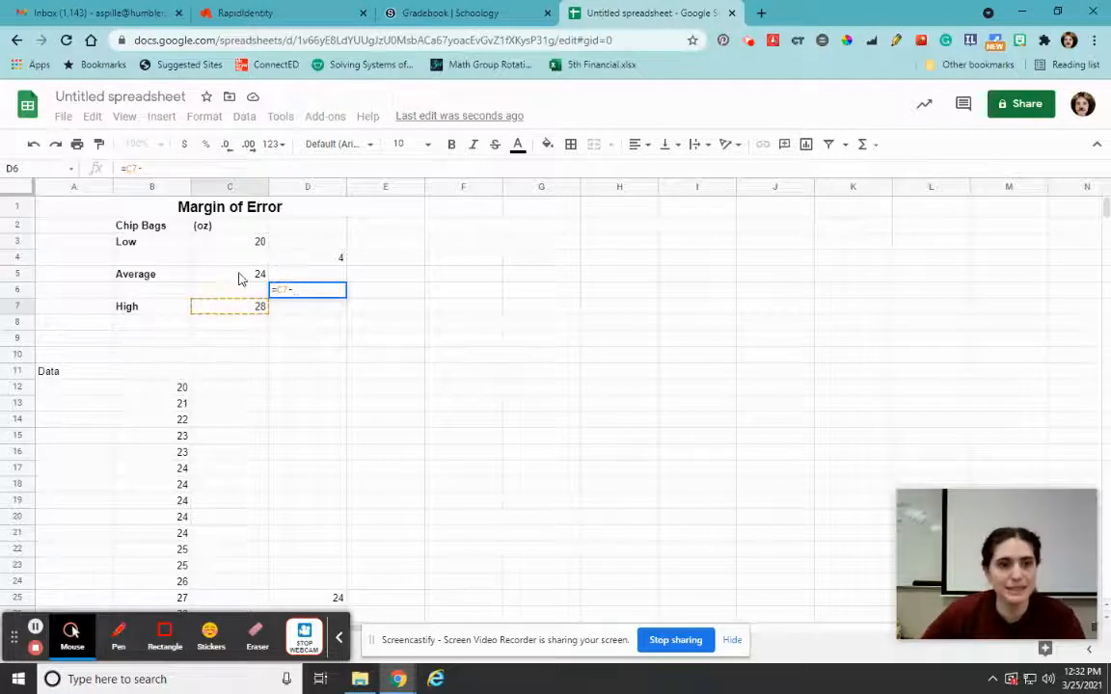
key(Return)
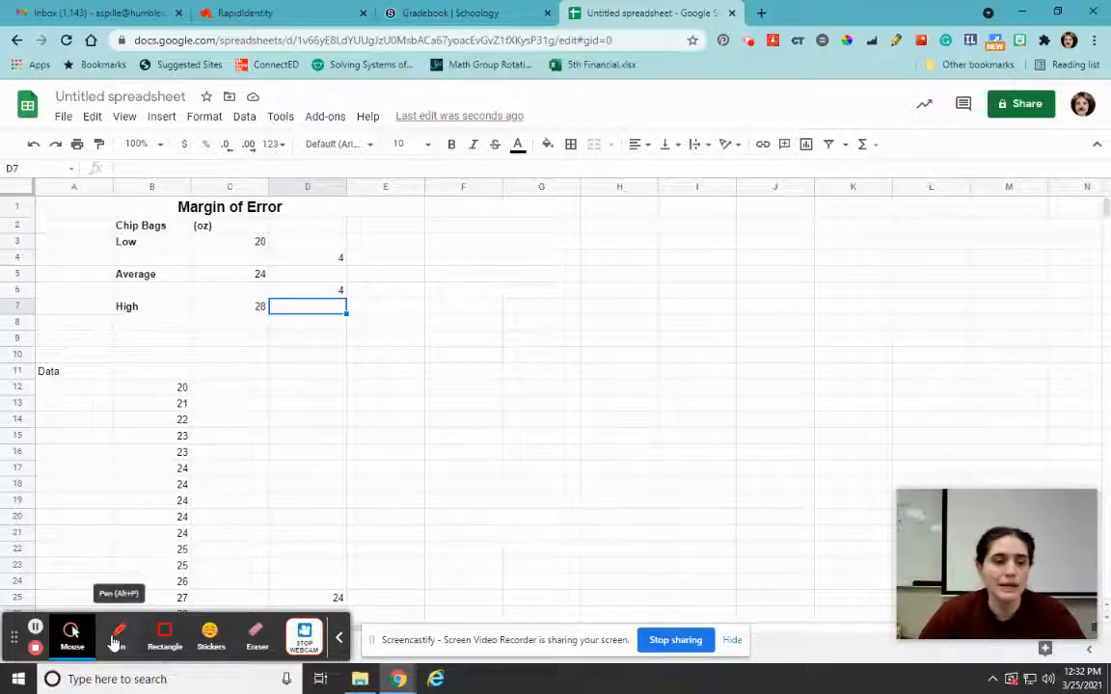
click(118, 634)
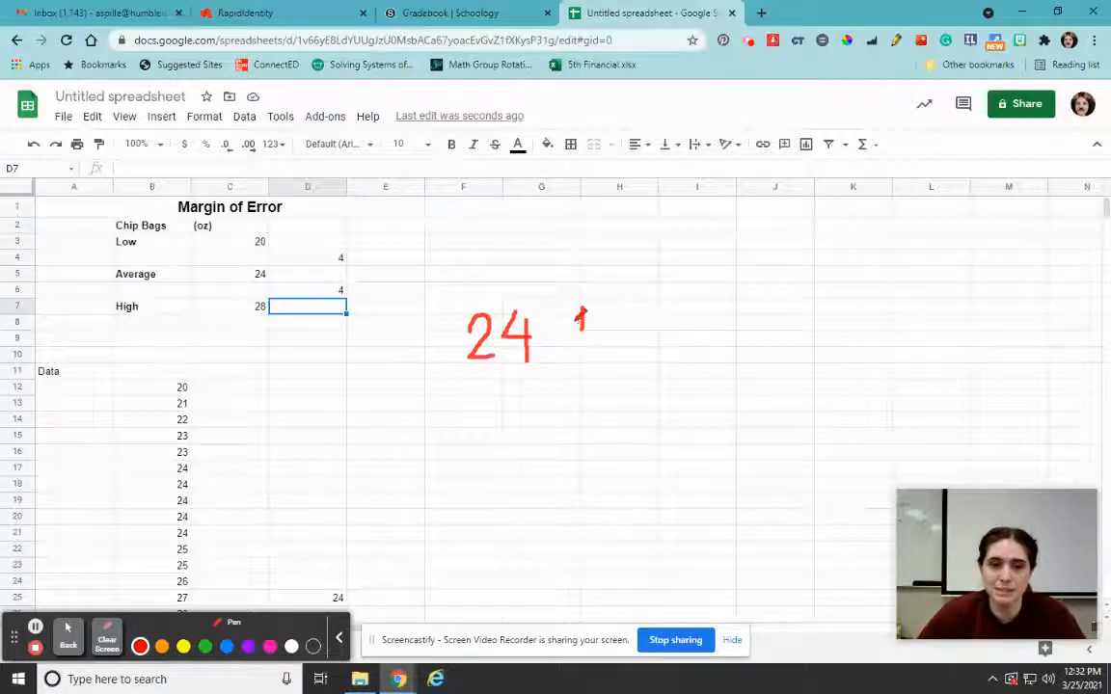
Draw the red ± sign in '24 ± 4 oz' and a bracket-and-arrow from Low to High.
drag(579, 309, 602, 347)
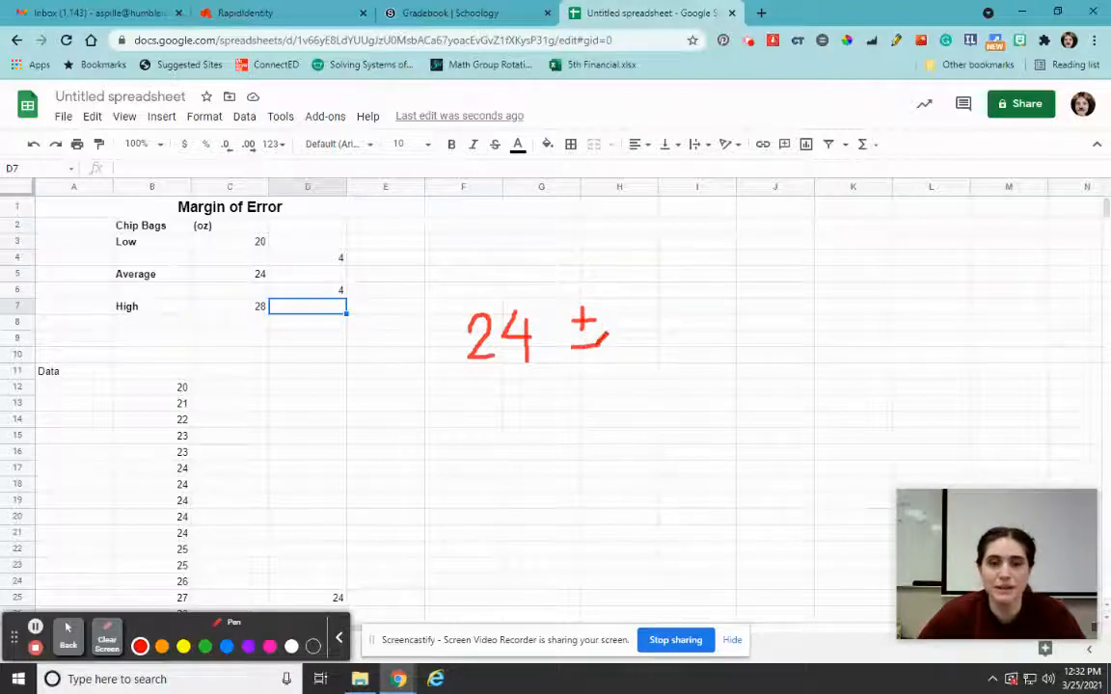
drag(621, 308, 646, 348)
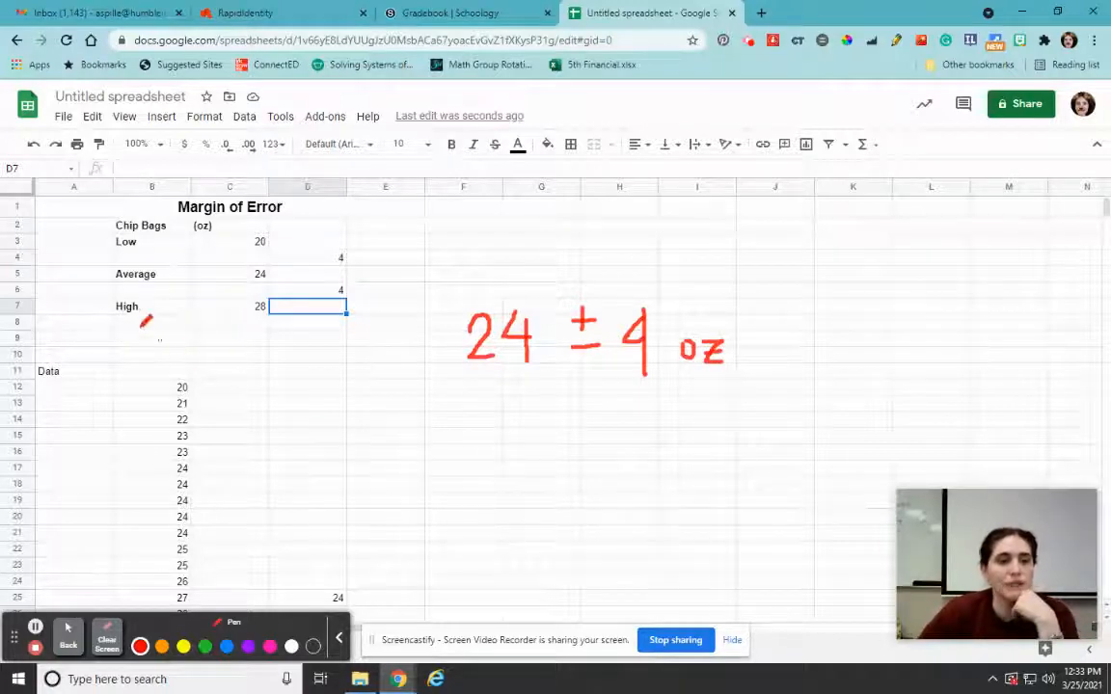
mouse_move(239, 279)
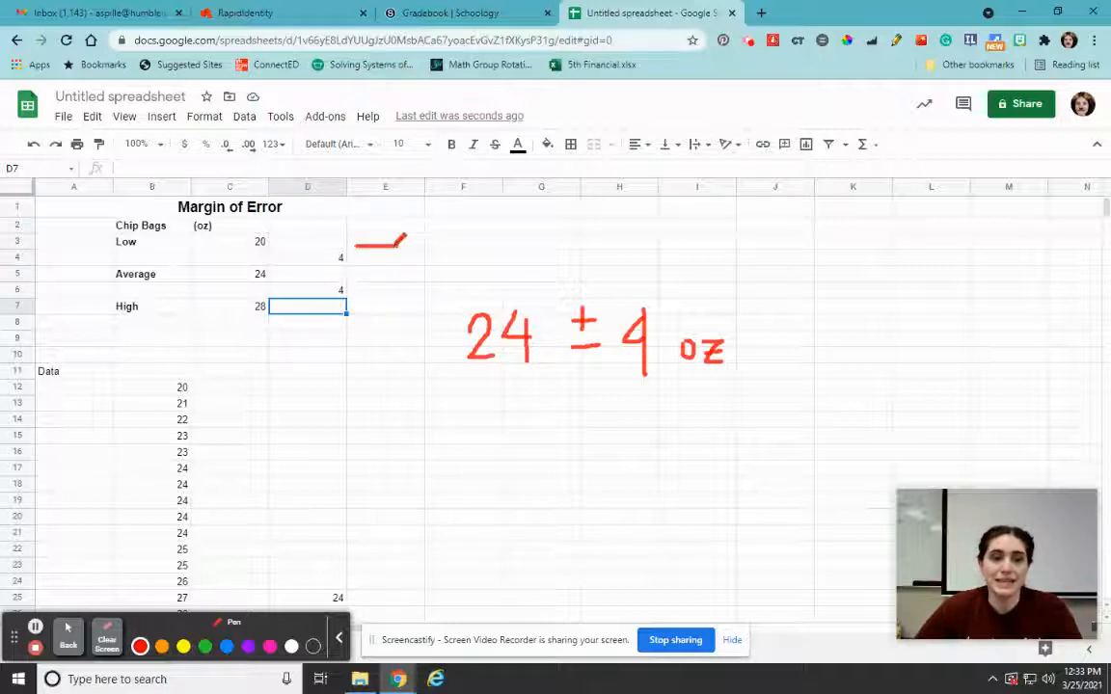
drag(386, 241, 381, 299)
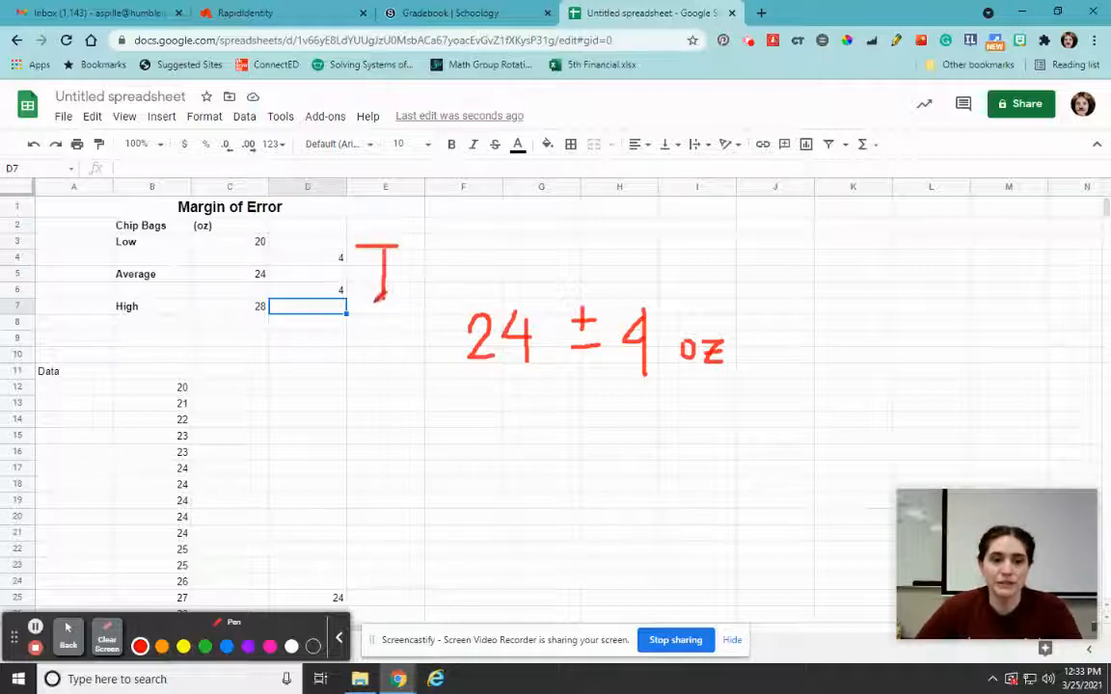
drag(371, 280, 405, 309)
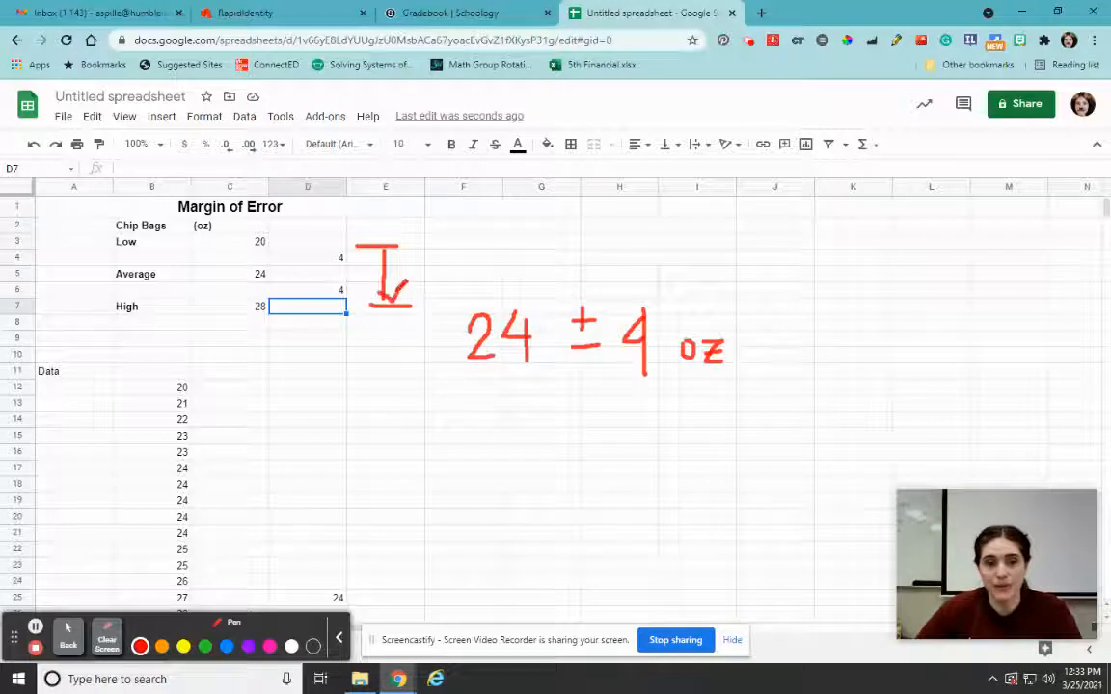